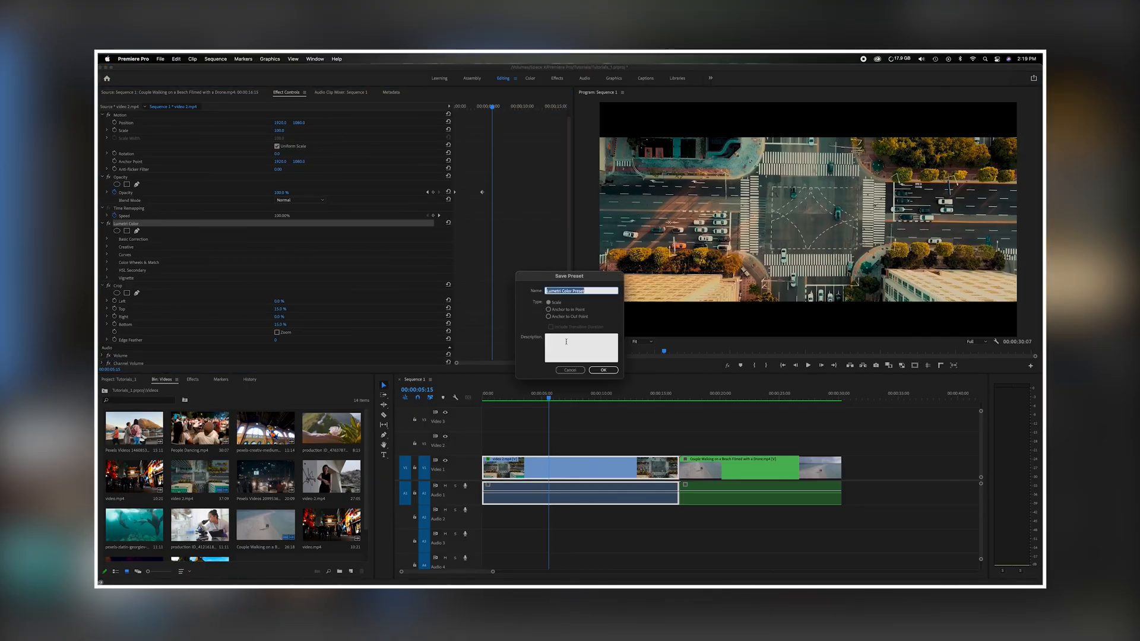
# - Cancel out of the Save Preset dialog for the Lumetri Color effect
pyautogui.click(603, 370)
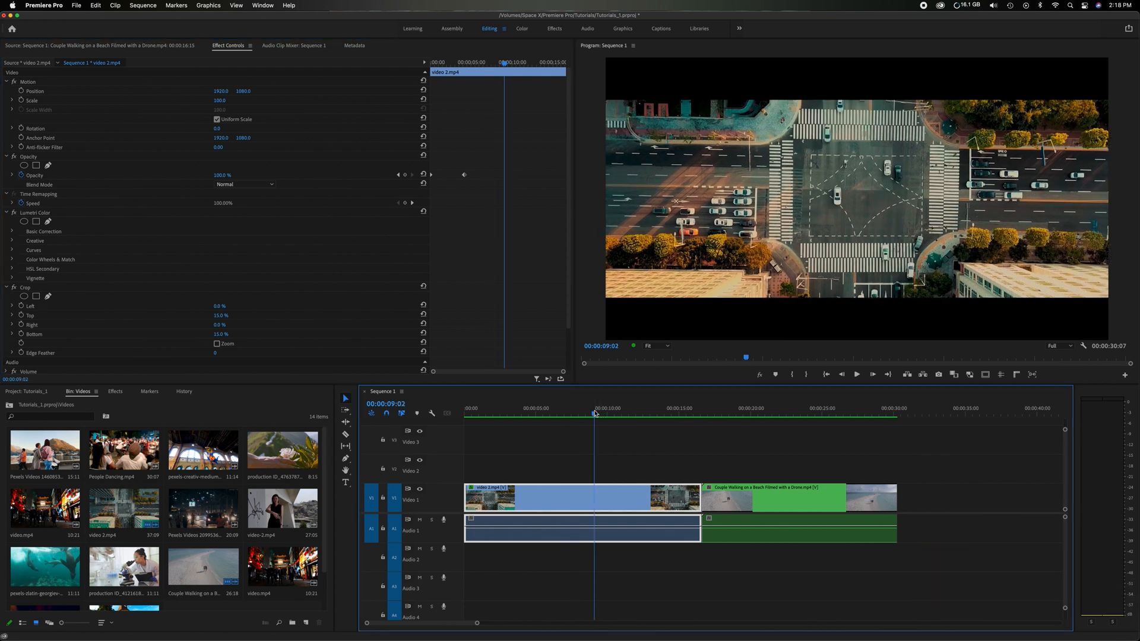
# - View the beach clip's effect settings, then return to the aerial city clip's
pyautogui.click(569, 409)
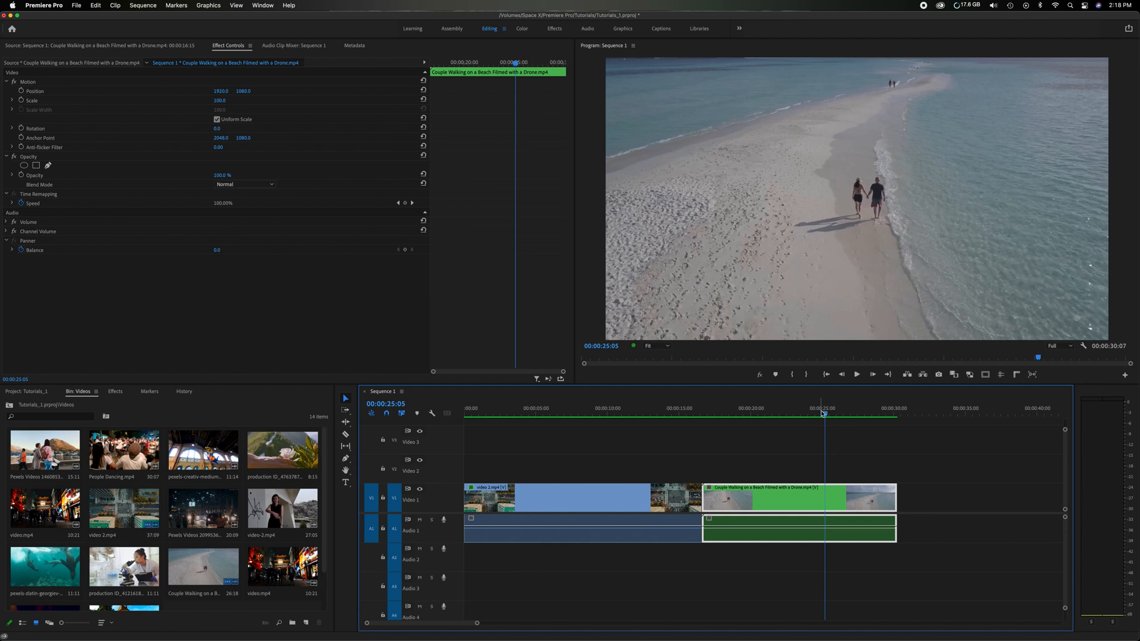
pyautogui.click(553, 498)
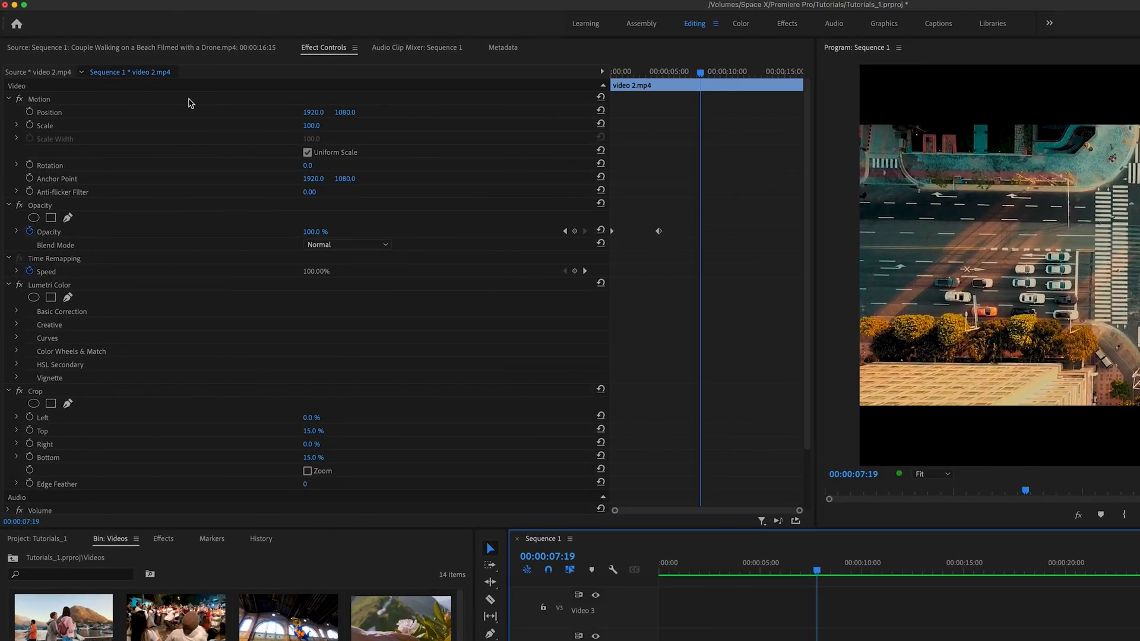
pyautogui.moveTo(83, 213)
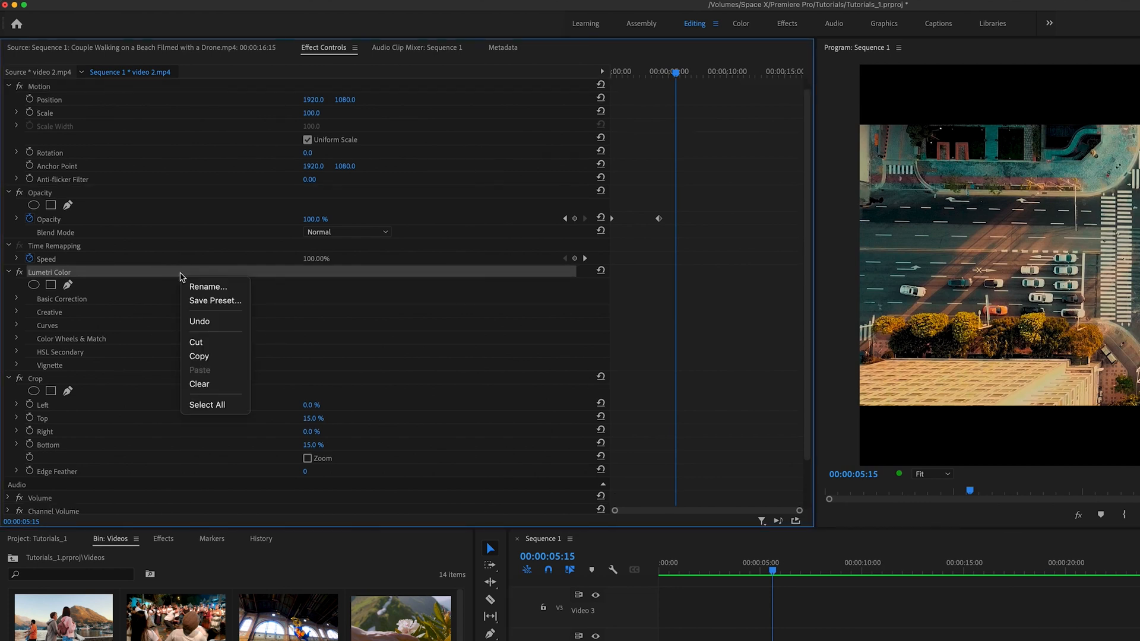
pyautogui.click(214, 301)
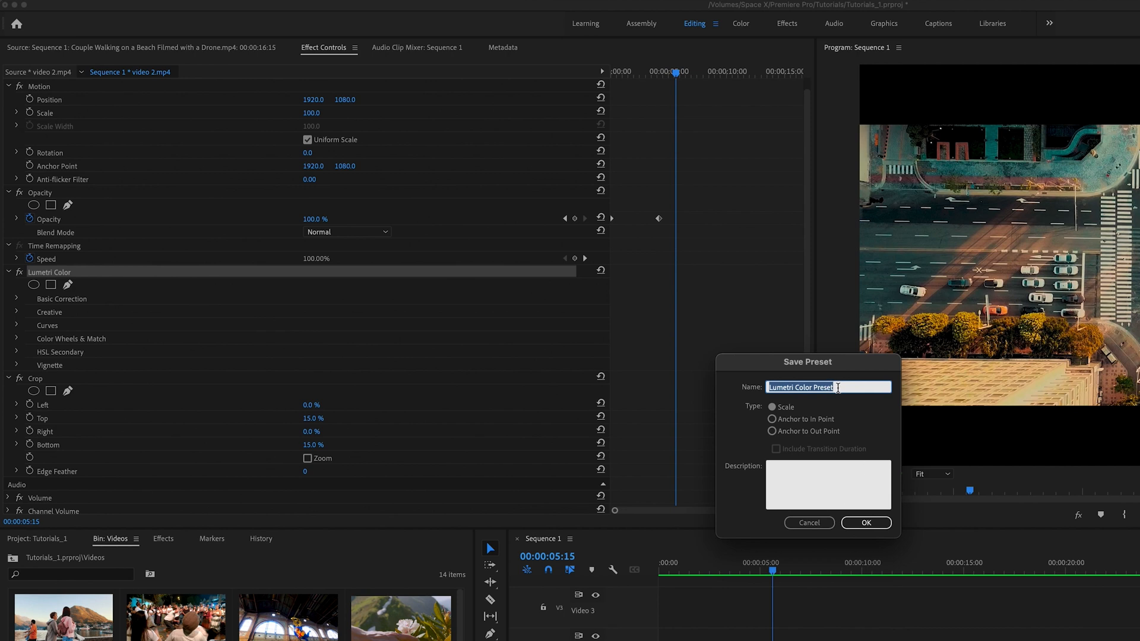
pyautogui.moveTo(802, 473)
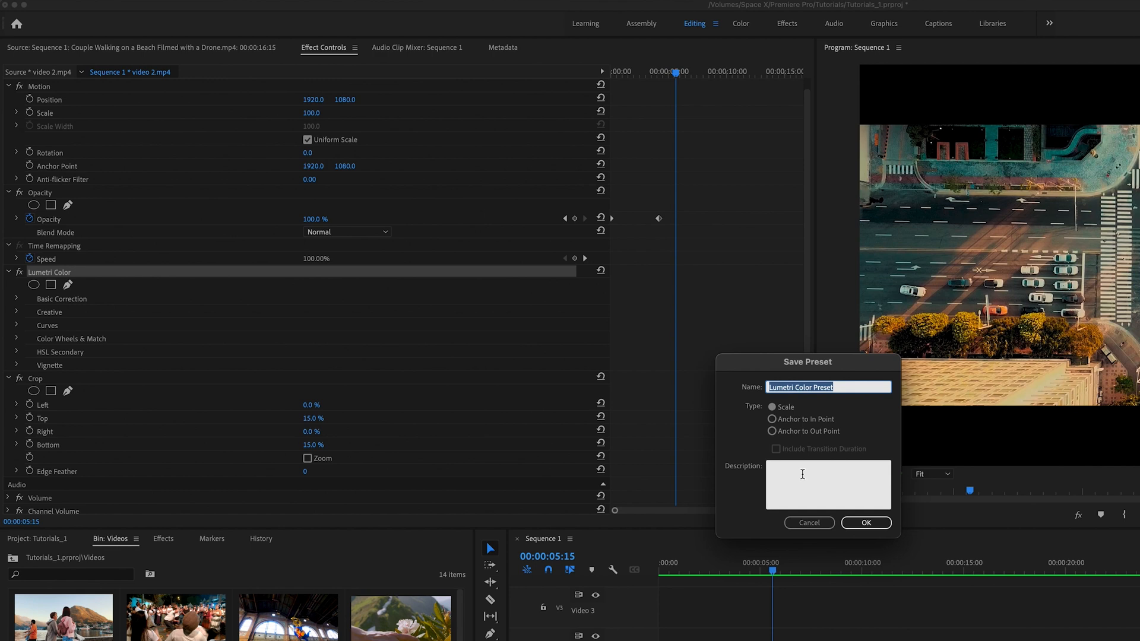
pyautogui.click(809, 522)
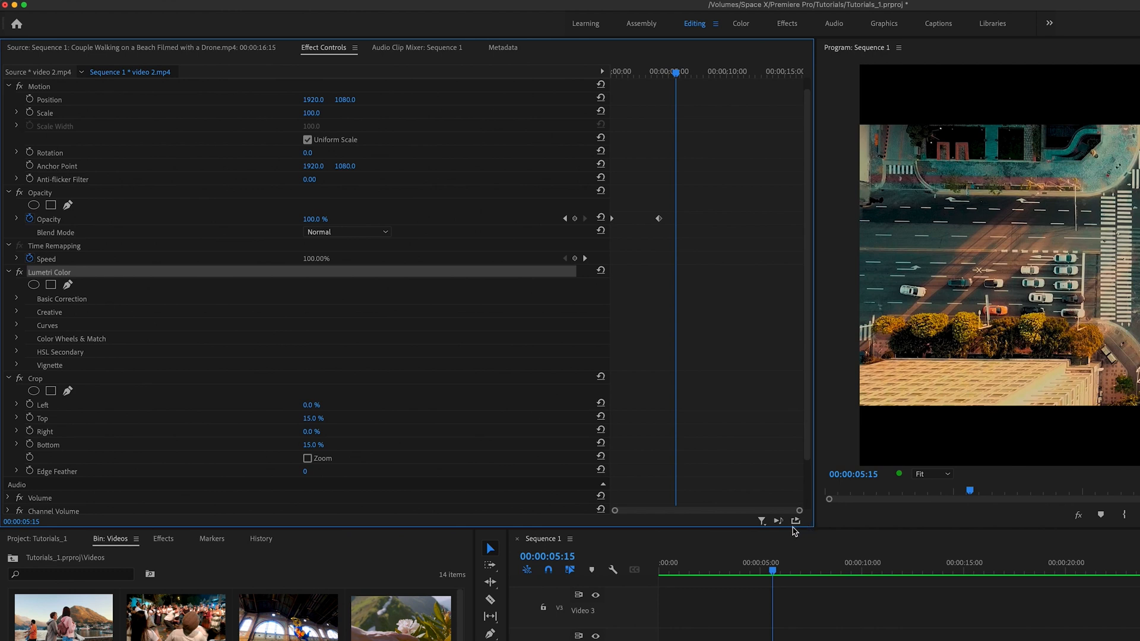
pyautogui.moveTo(185, 384)
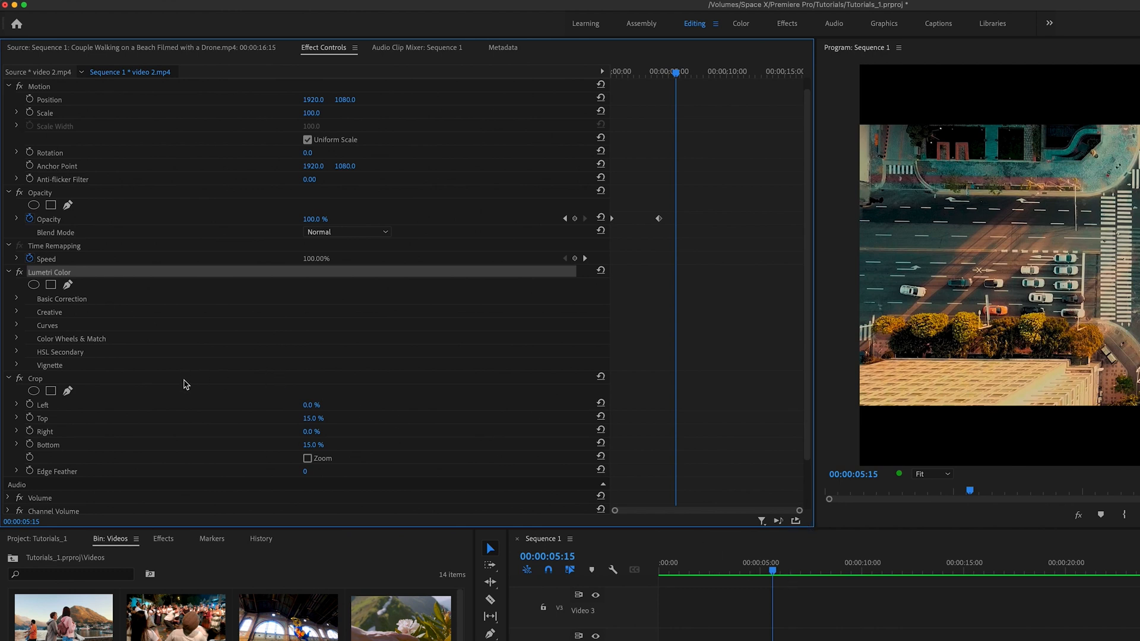
pyautogui.moveTo(134, 255)
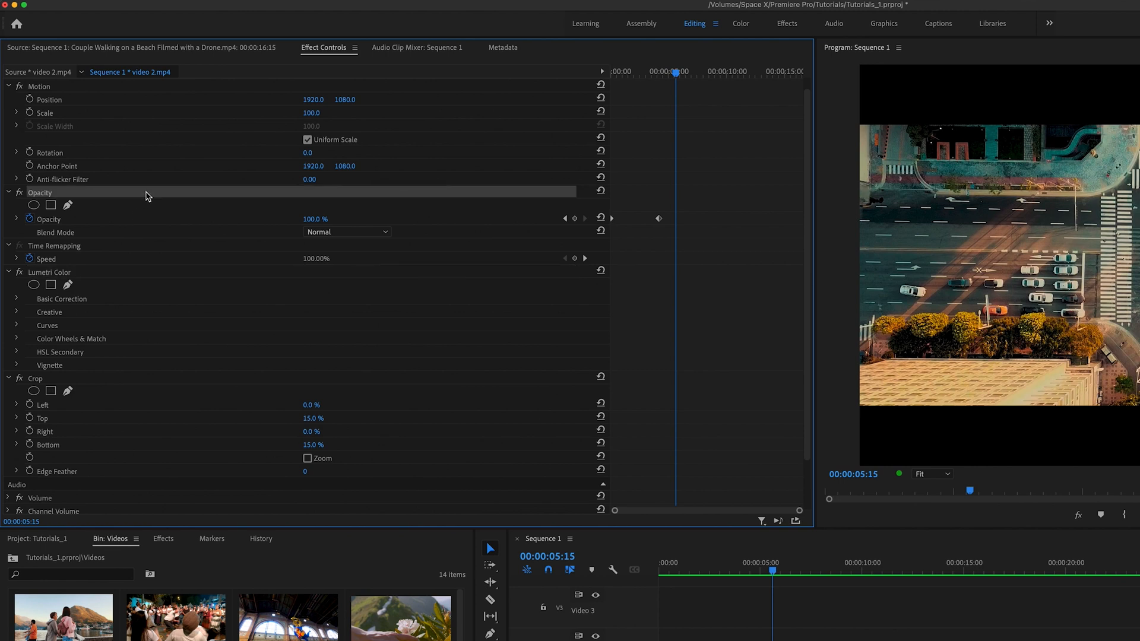
pyautogui.moveTo(159, 197)
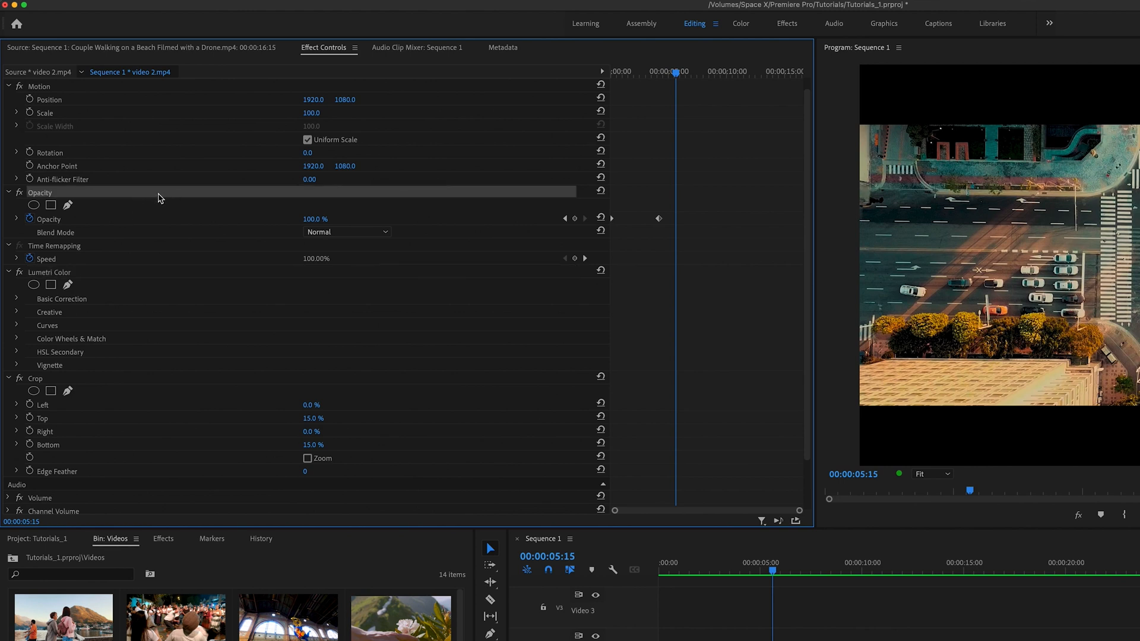
pyautogui.moveTo(145, 280)
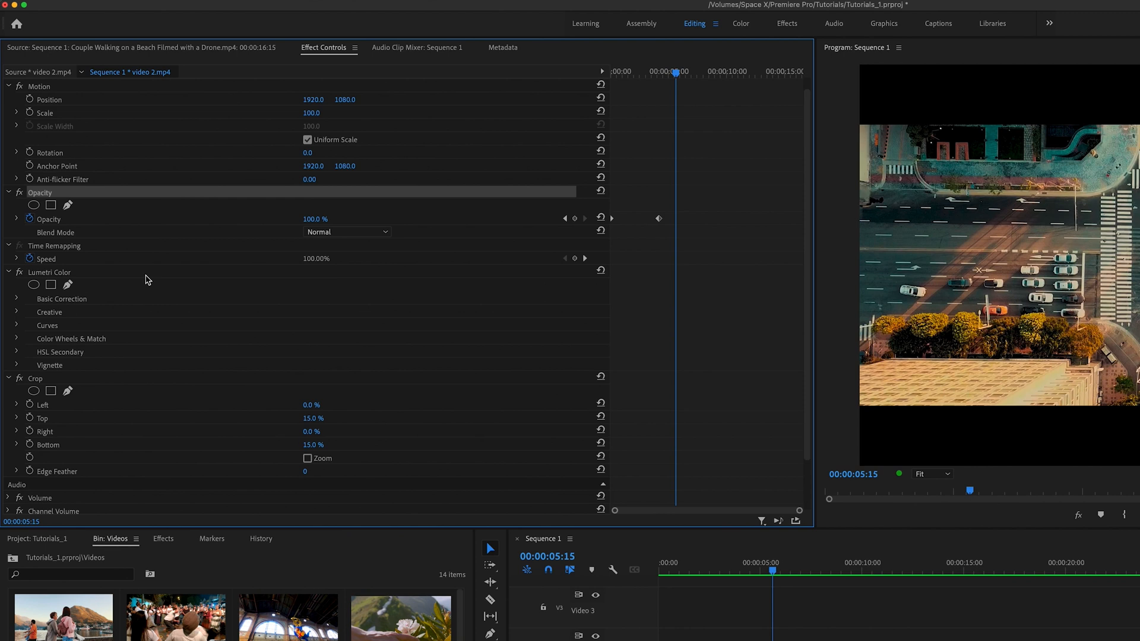
# - Select Opacity, Lumetri Color and Crop together and bring up their context menu
pyautogui.press('cmd+s')
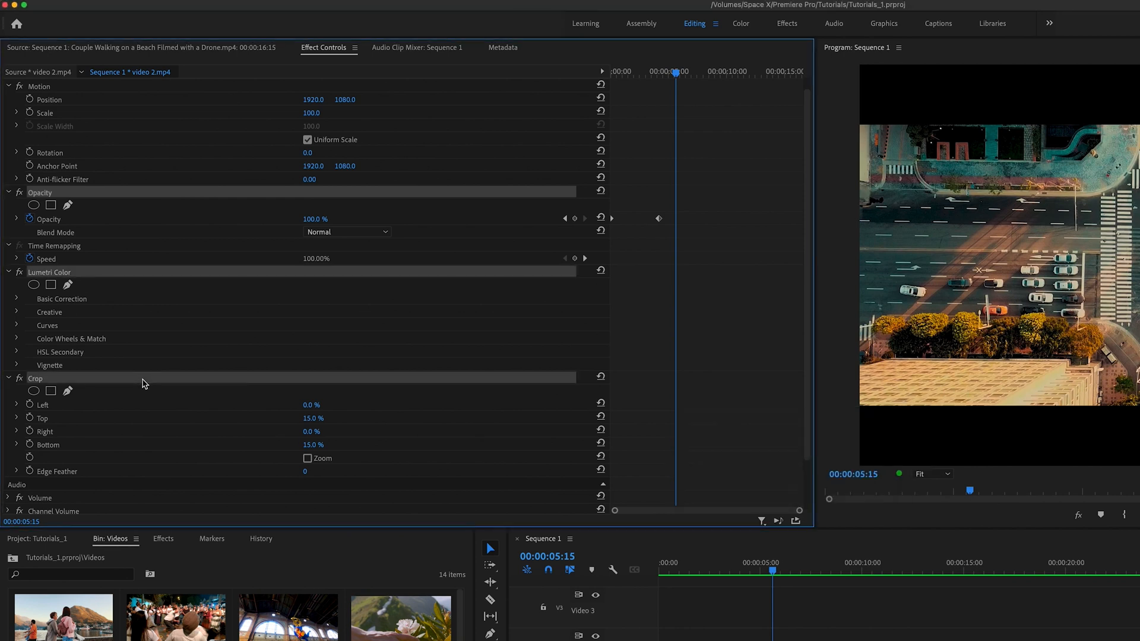
pyautogui.rightClick(143, 383)
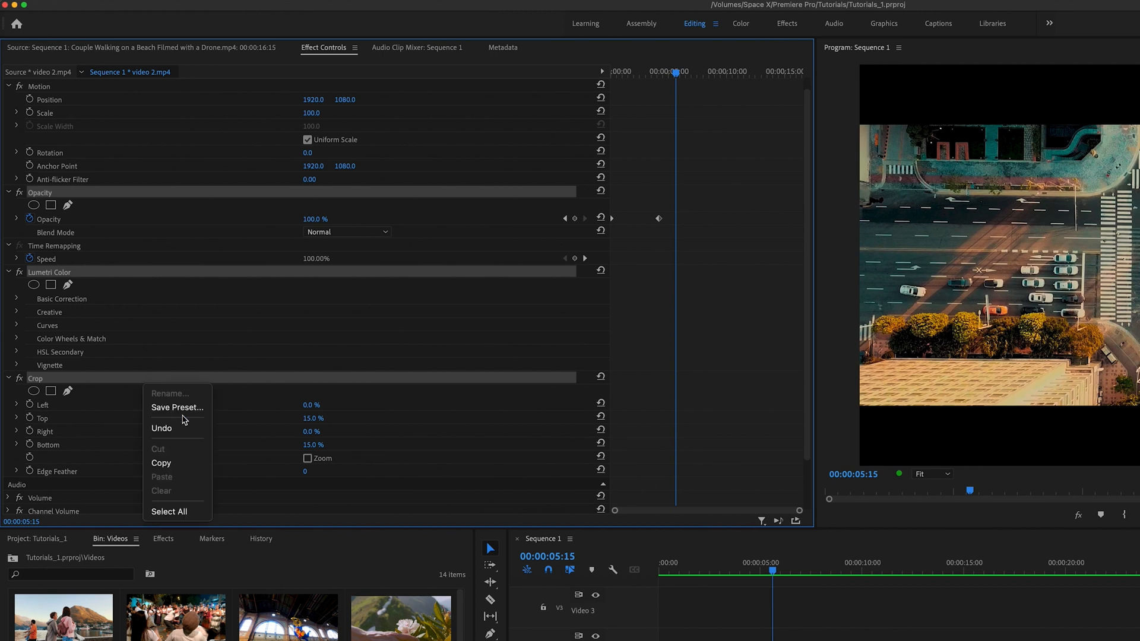
pyautogui.moveTo(177, 407)
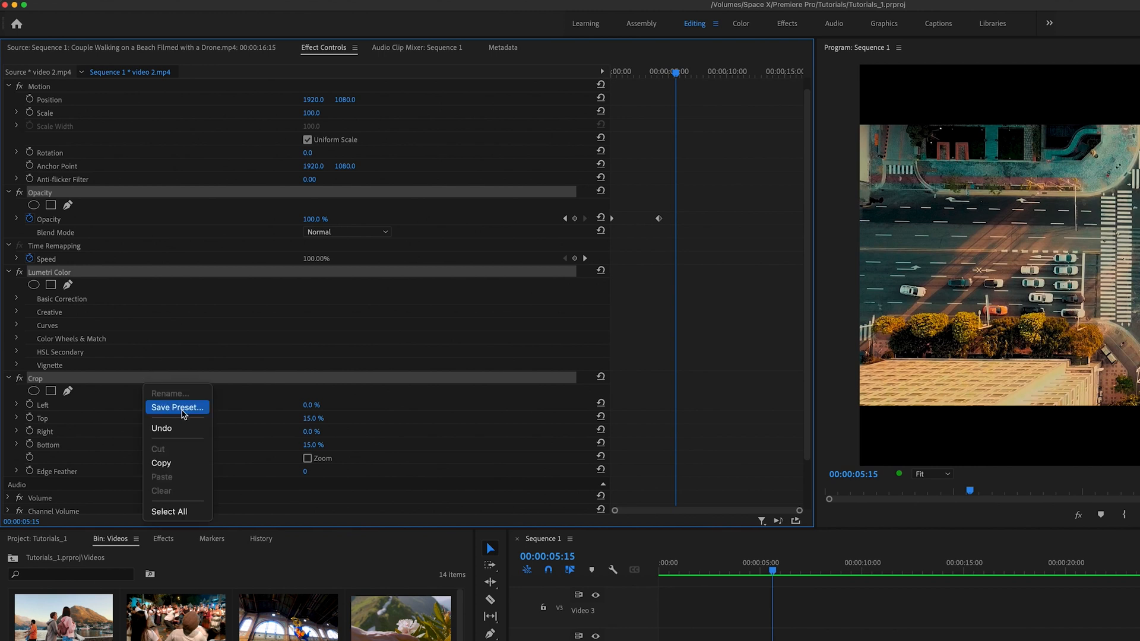
# - Save the preset as 'Intro' described 'crop, color change, fade in', anchored to the in point
pyautogui.click(177, 408)
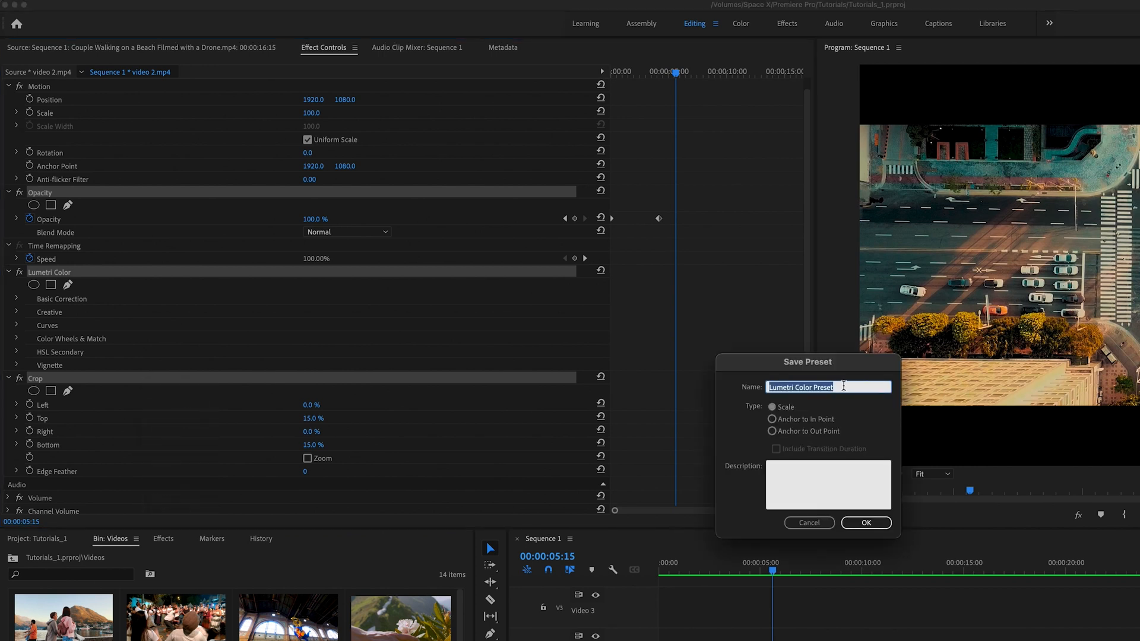
pyautogui.write('Intro')
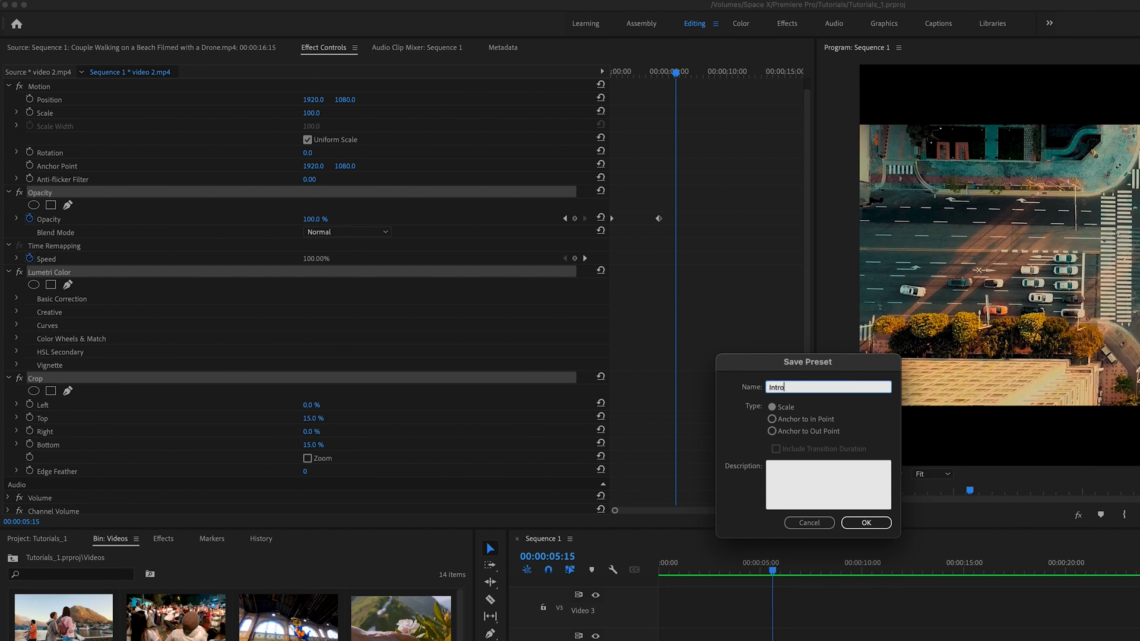
pyautogui.click(827, 485)
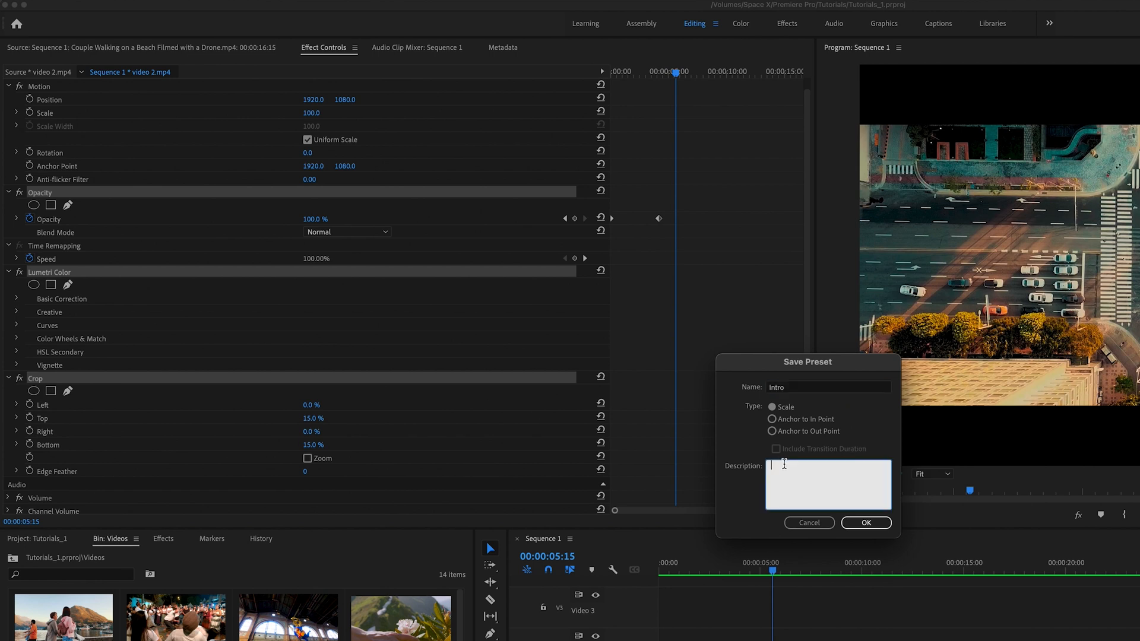
pyautogui.write('crop')
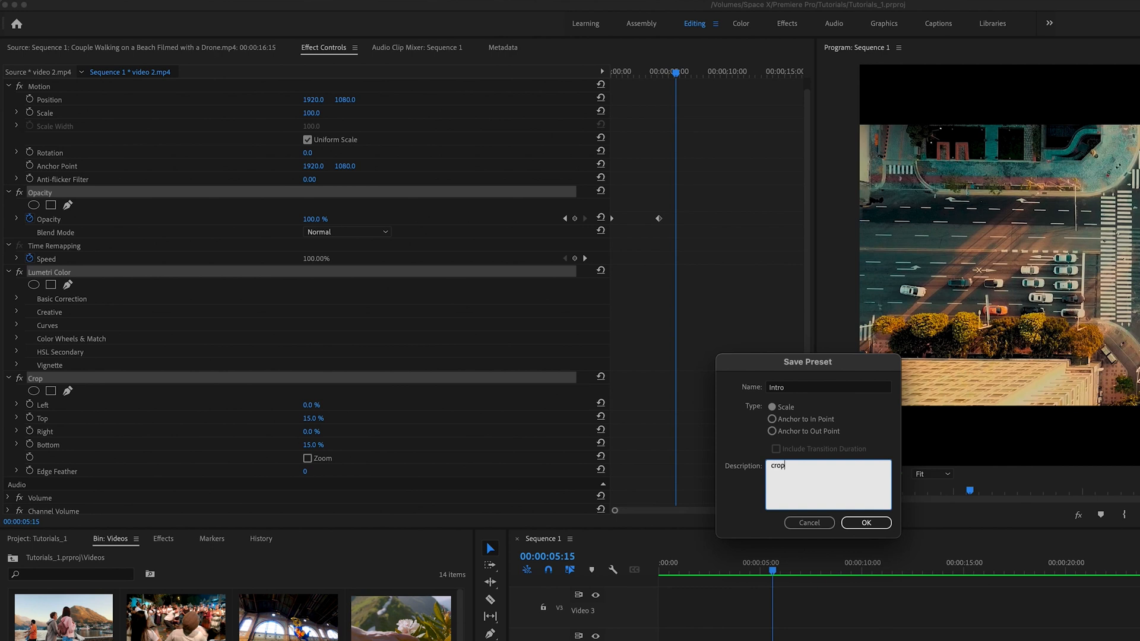
pyautogui.write('color change')
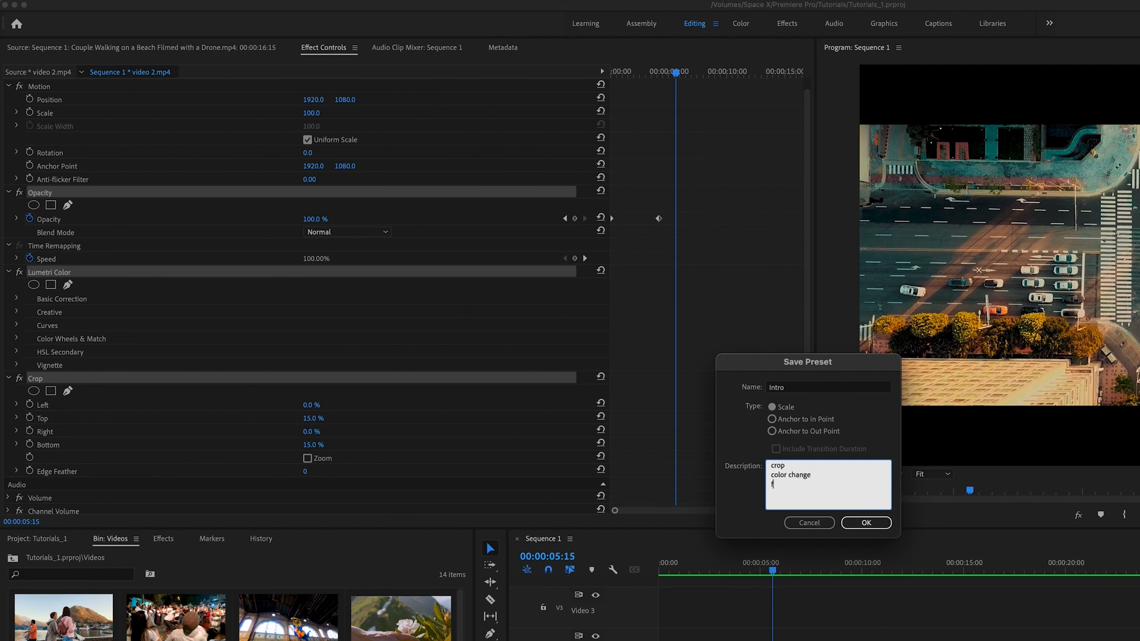
pyautogui.write('fade in')
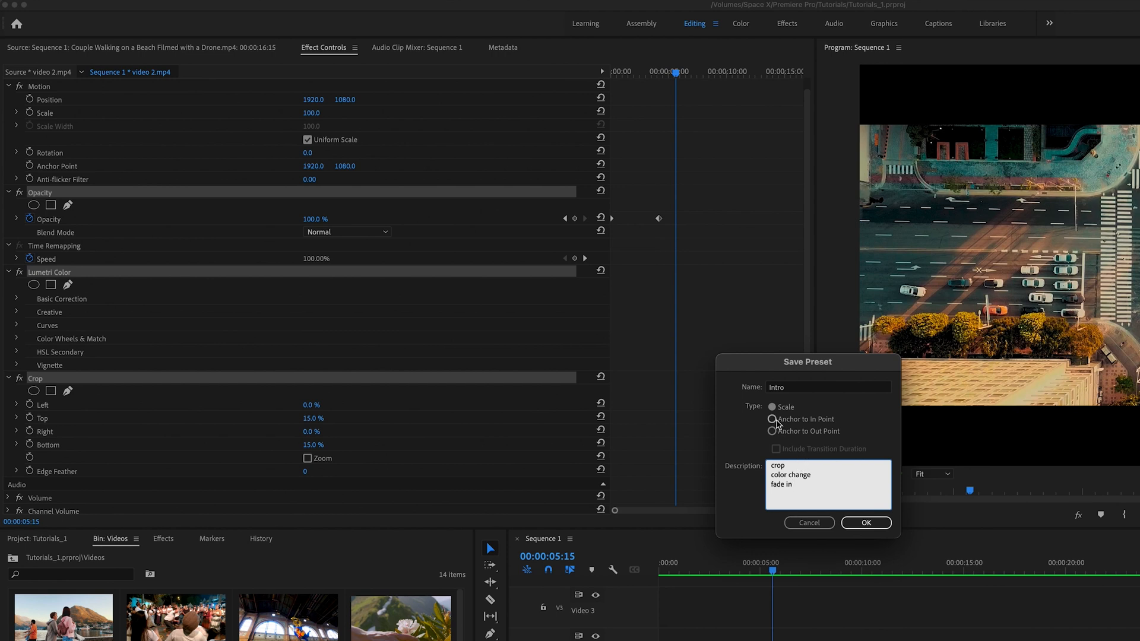
pyautogui.click(865, 522)
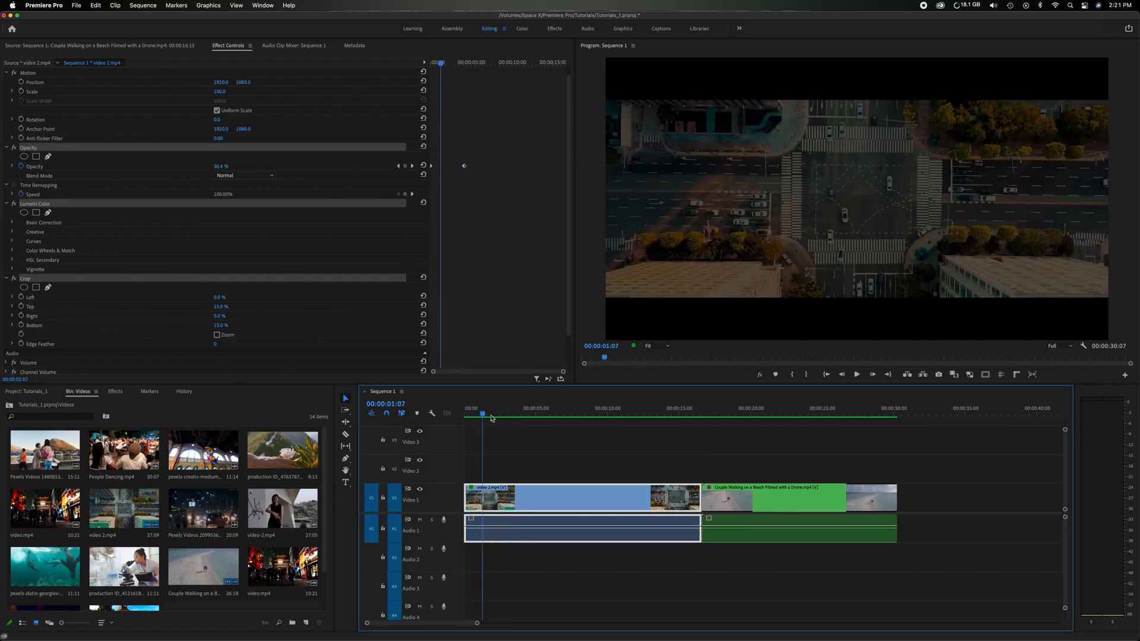
# - Select the beach clip and move the playhead into it to show its default effects
pyautogui.click(572, 418)
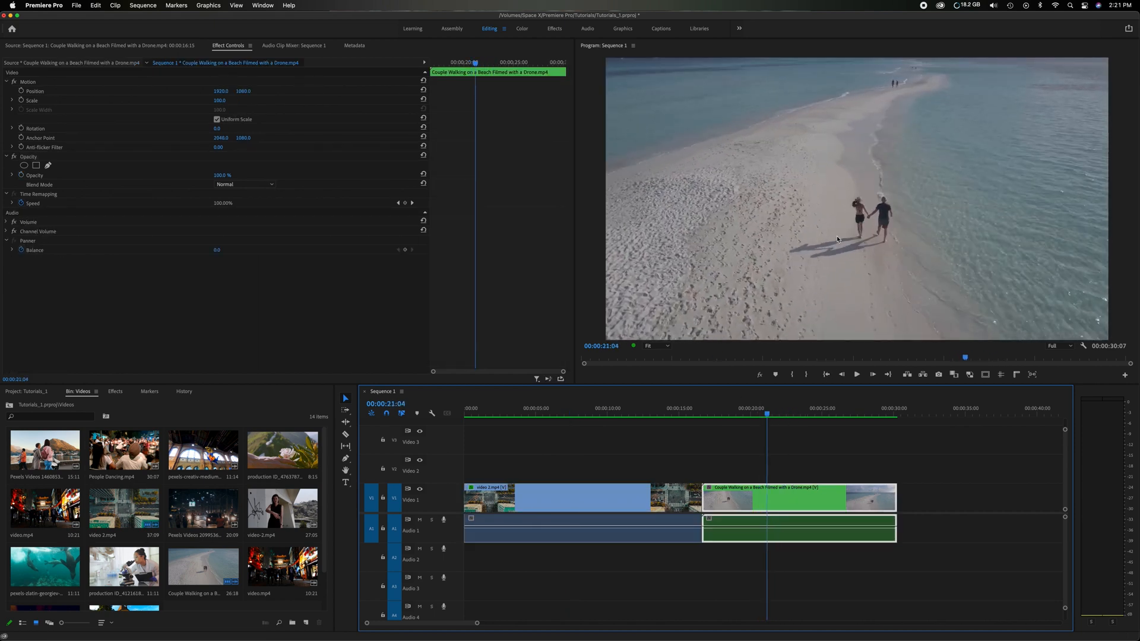
pyautogui.moveTo(718, 412)
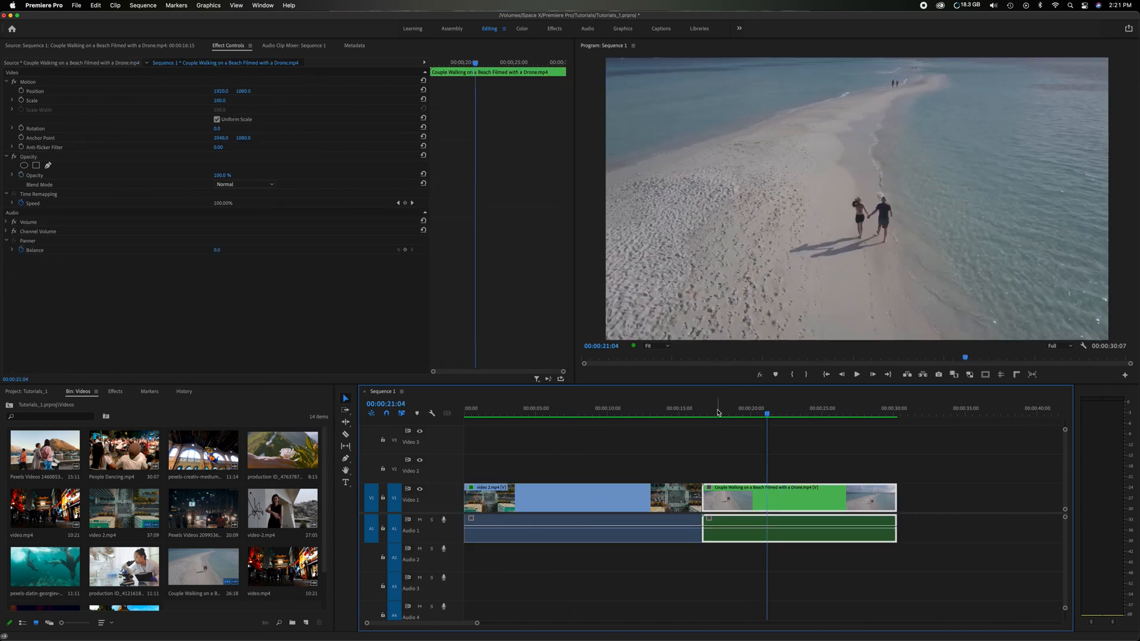
pyautogui.click(729, 415)
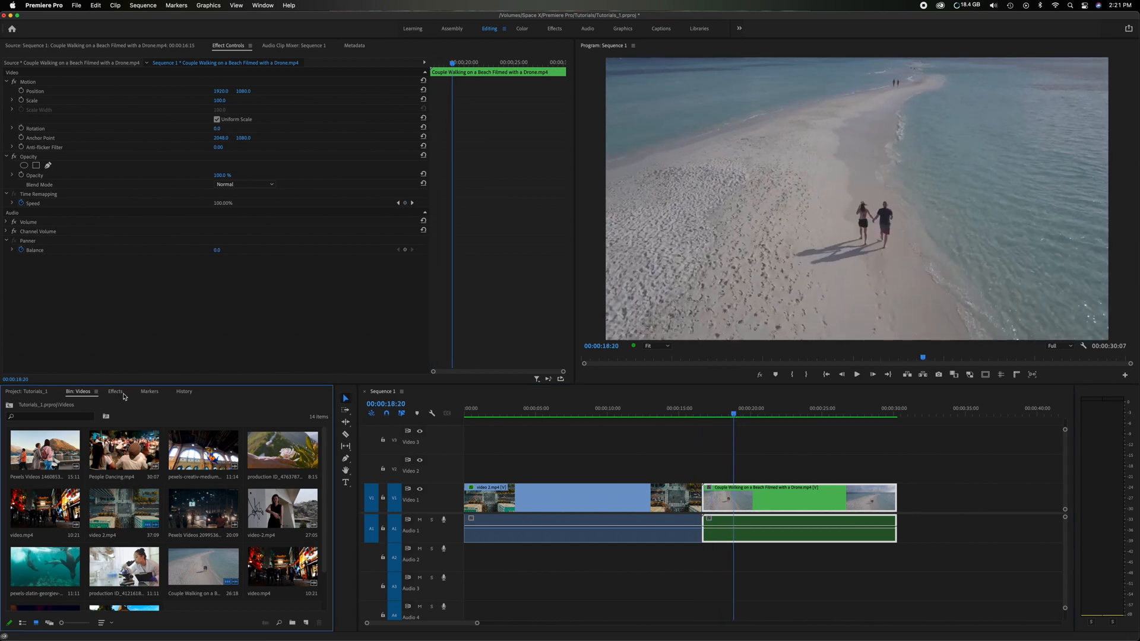
# - Drag the Intro preset onto the beach clip and preview the fade-in at its start
pyautogui.click(115, 392)
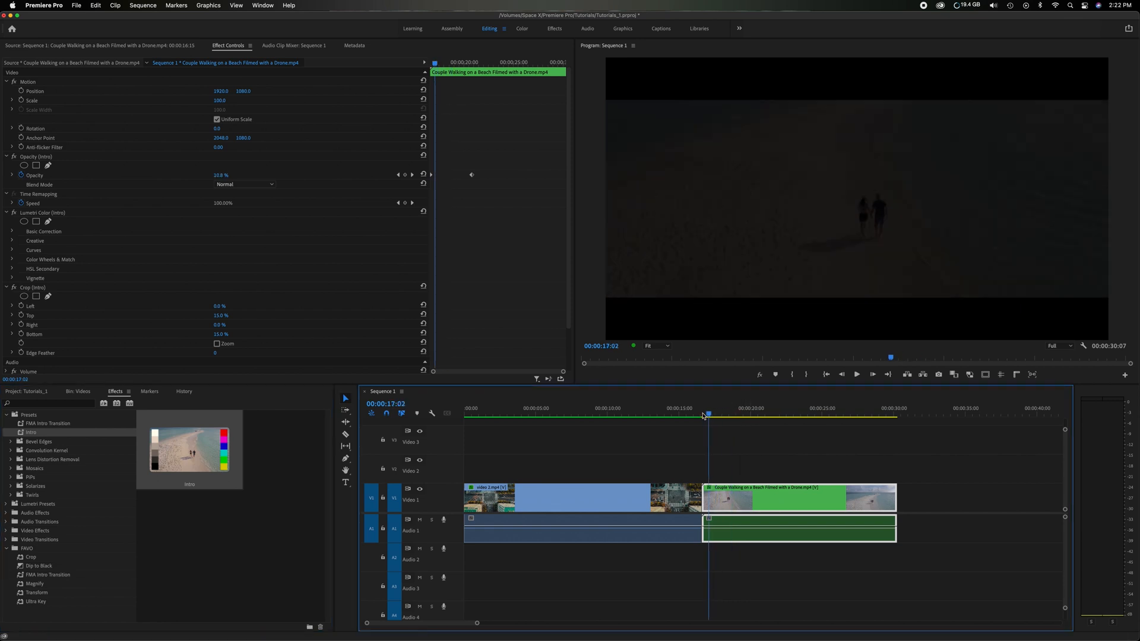
pyautogui.click(784, 415)
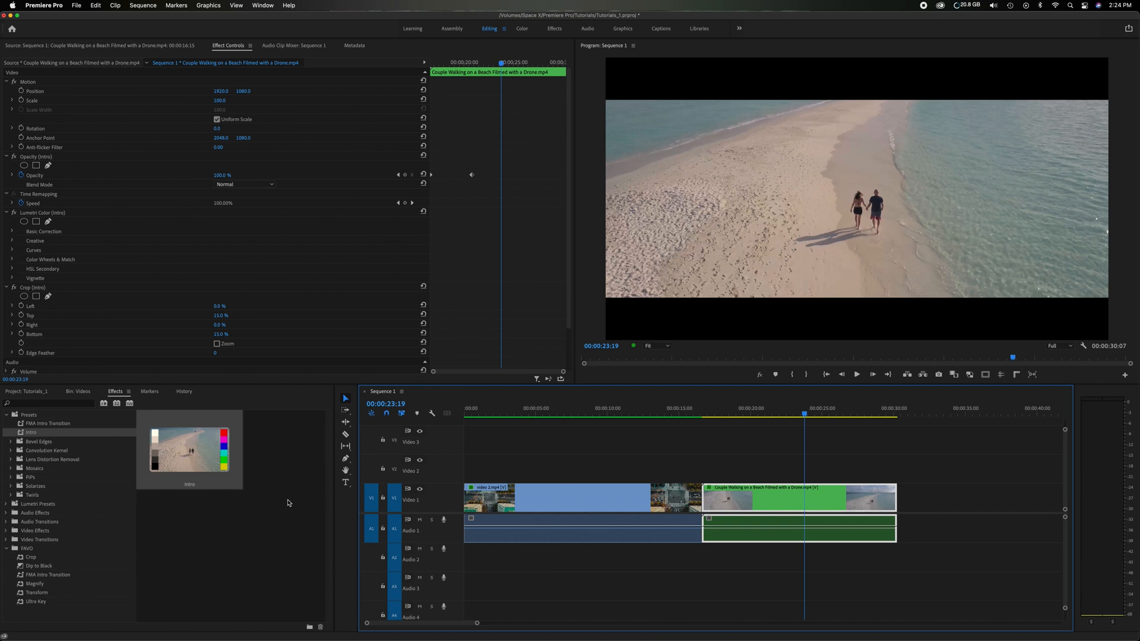
# - Delete the Intro preset from the Presets list and confirm
pyautogui.rightClick(31, 433)
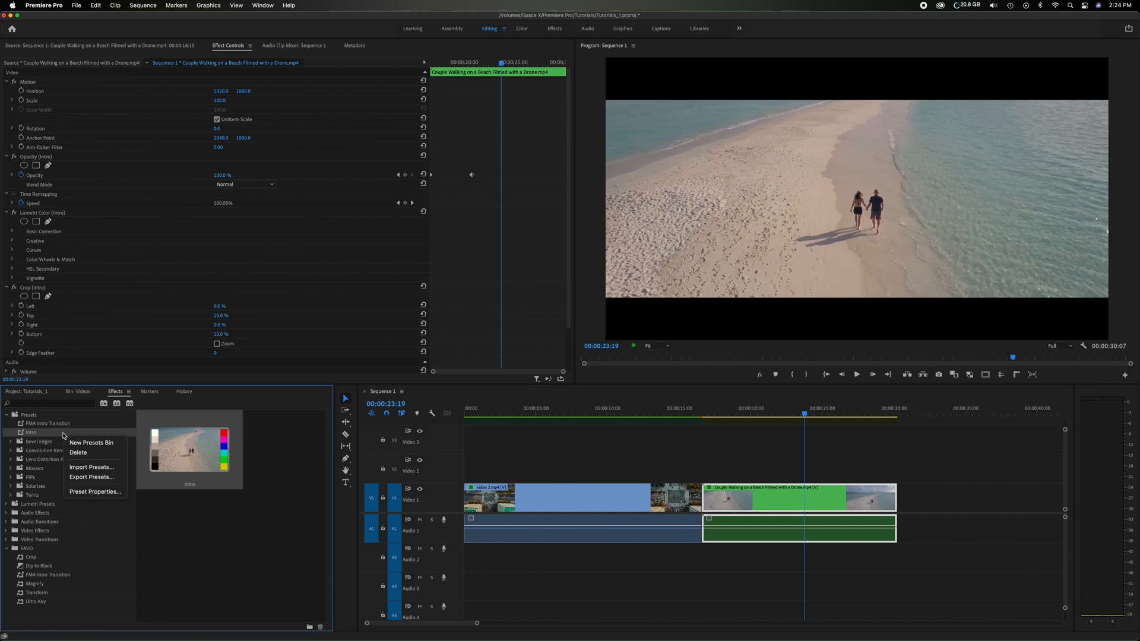
pyautogui.moveTo(91, 441)
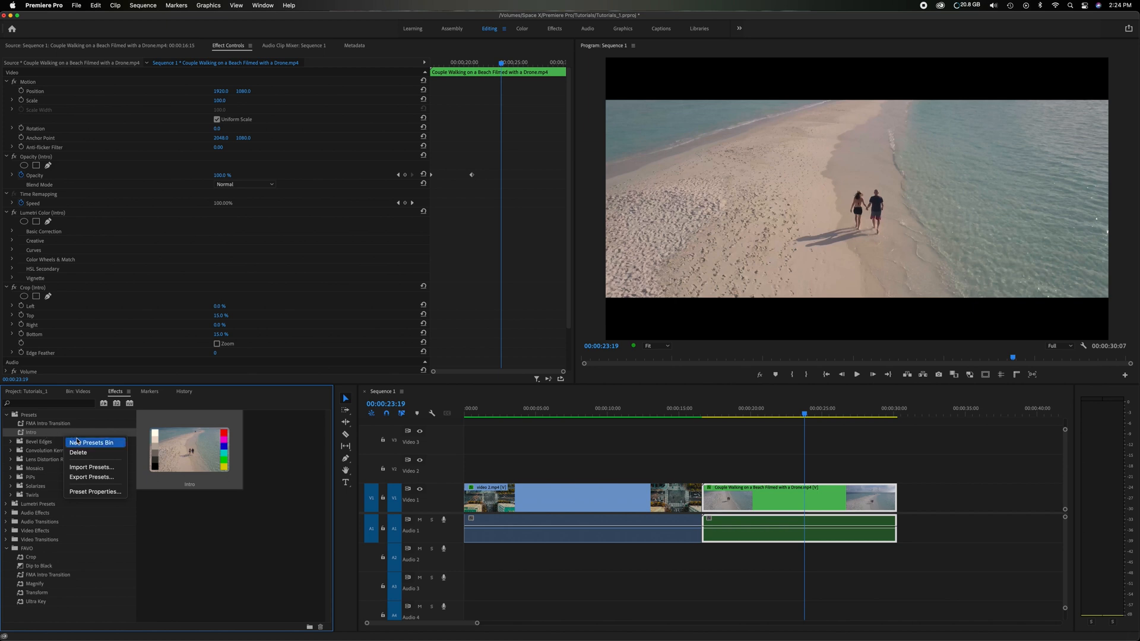
pyautogui.moveTo(78, 452)
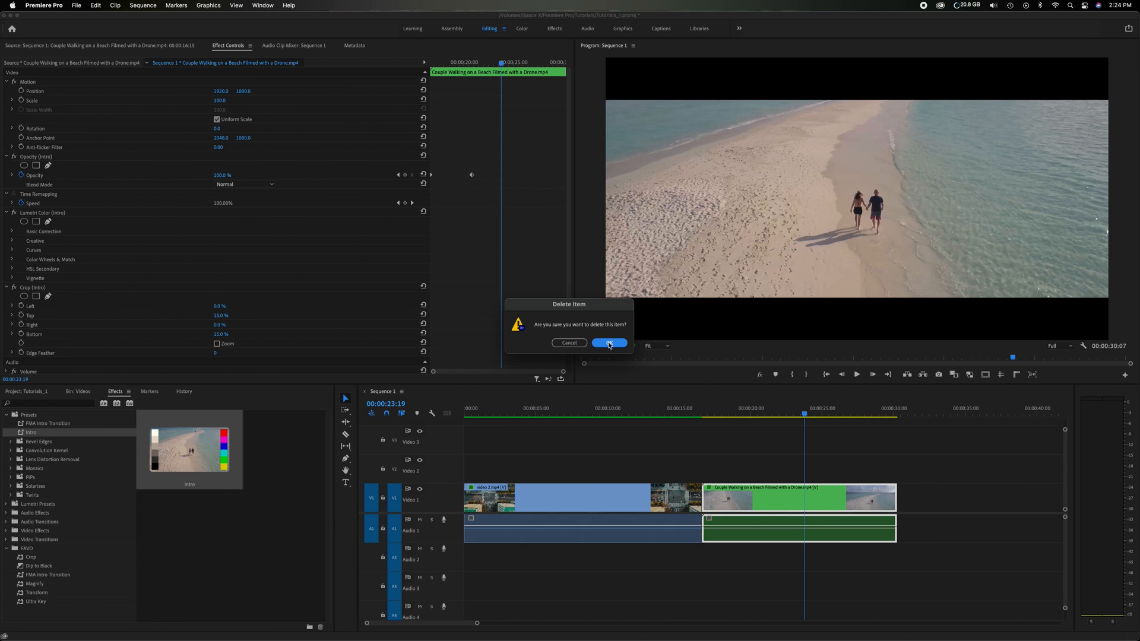
pyautogui.click(609, 343)
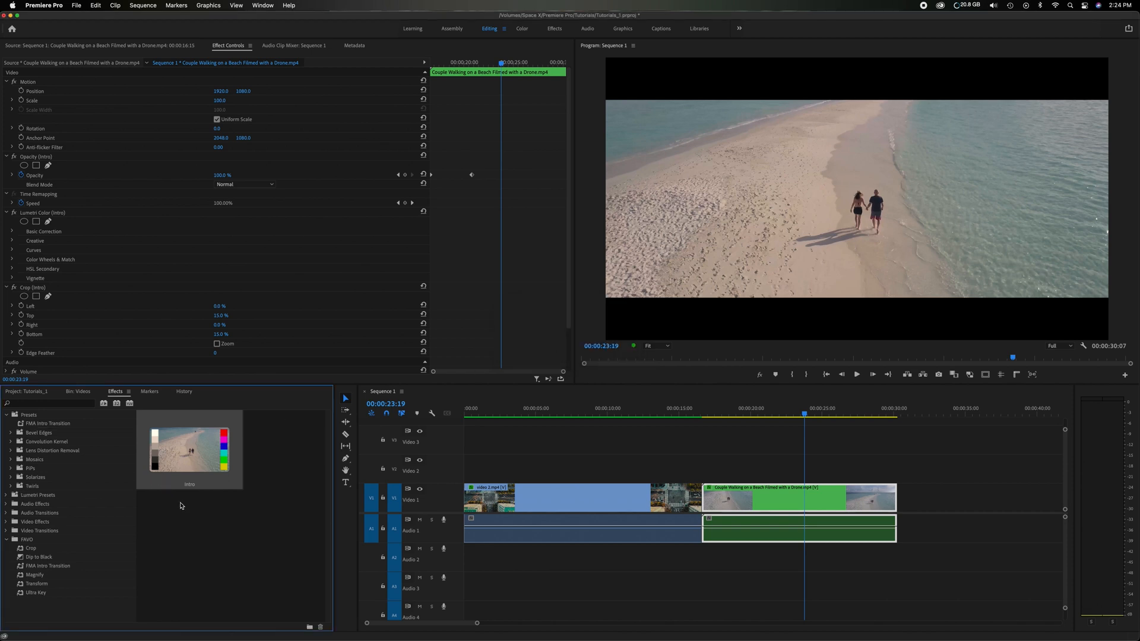